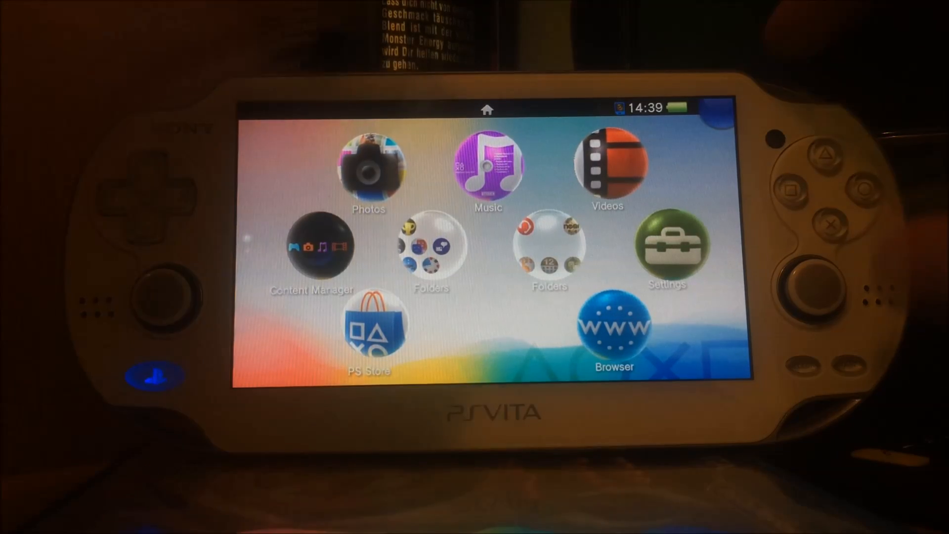
# Step: Launch the Settings app from its home-screen bubble via the LiveArea Start button
pyautogui.click(667, 245)
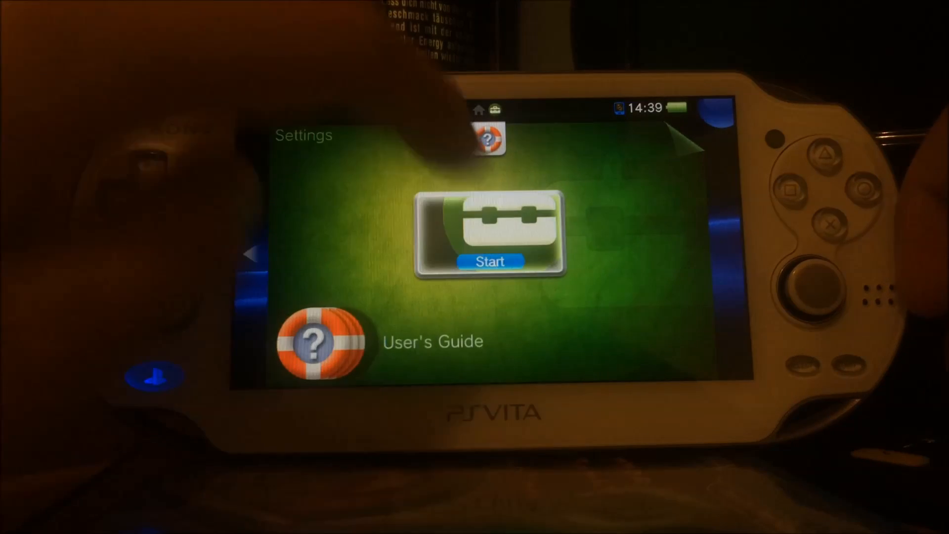
pyautogui.click(487, 261)
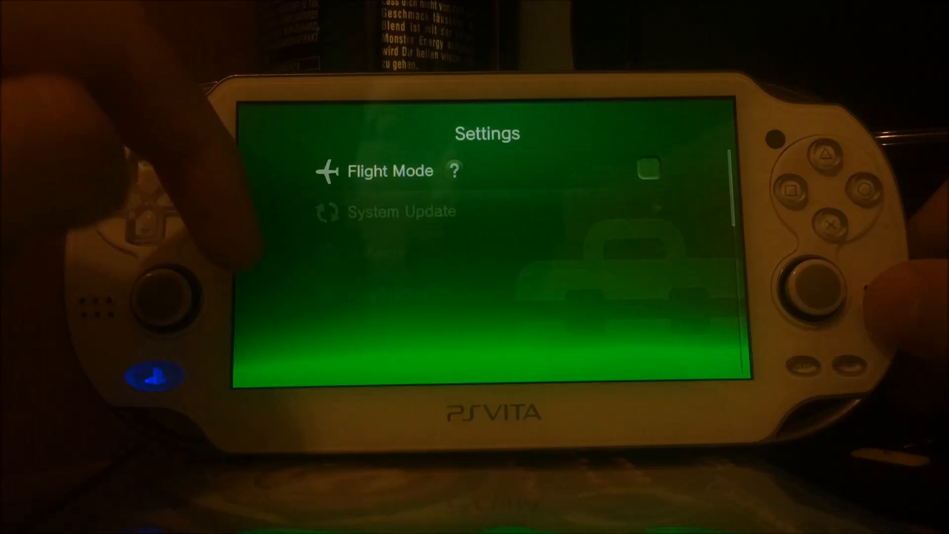